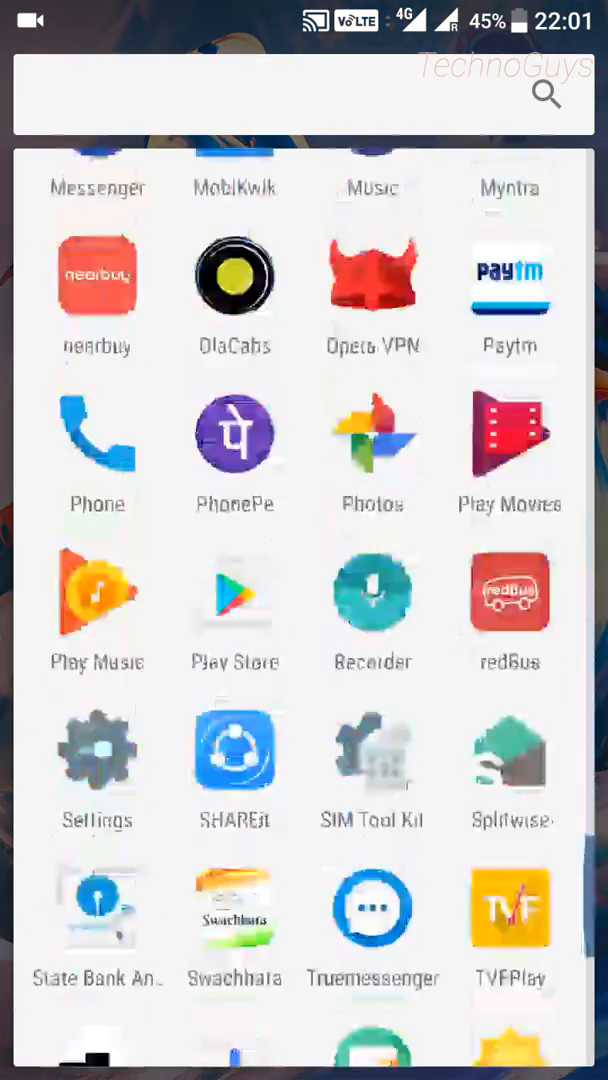
Launch the Play Store and scroll through its listing
click(96, 764)
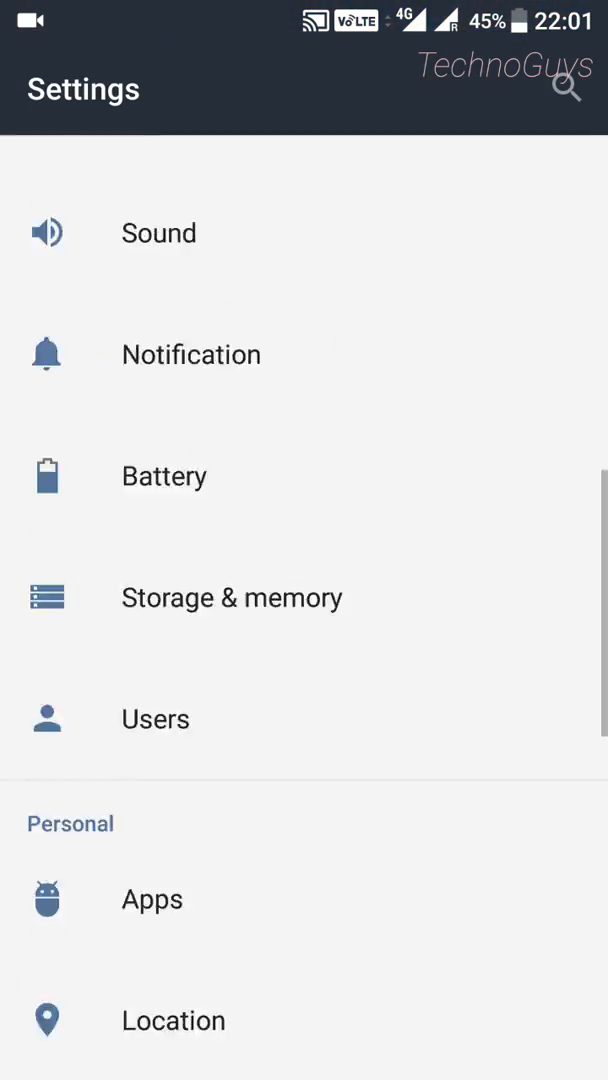
scroll(down, 3)
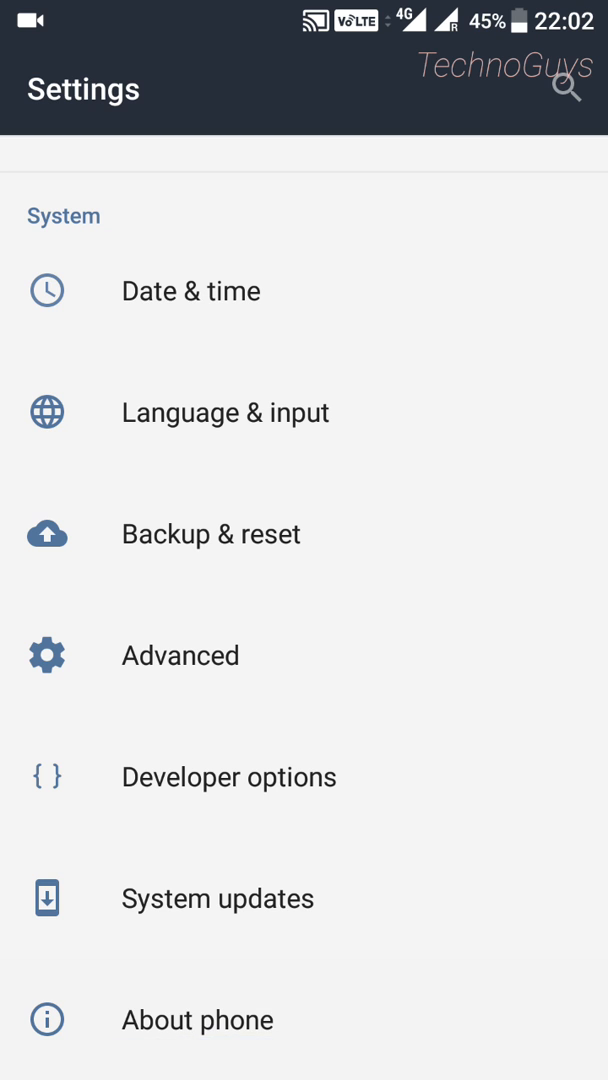
click(196, 1020)
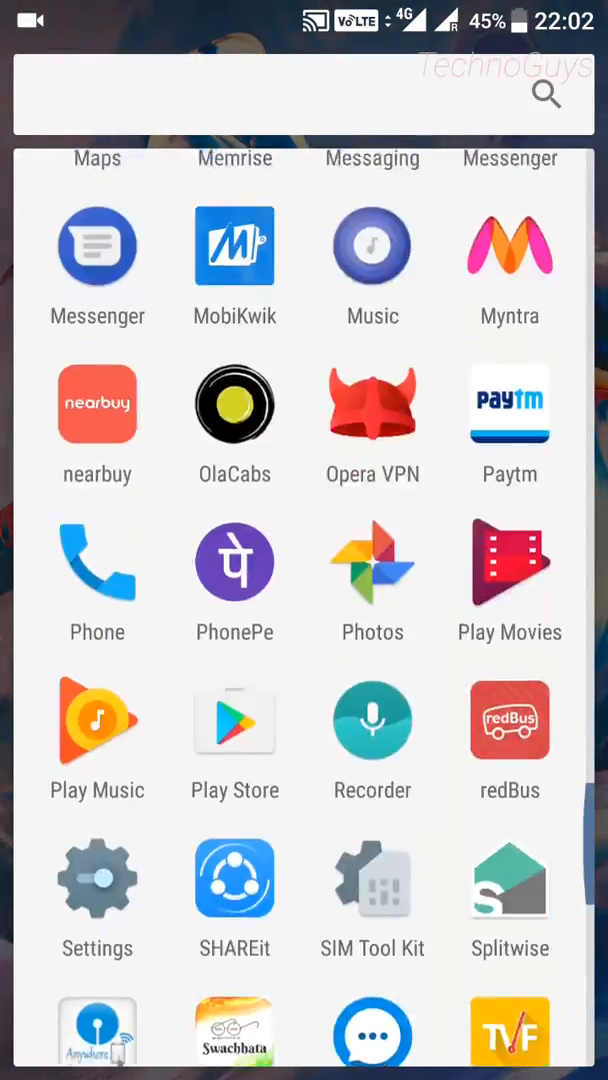
scroll(down, 3)
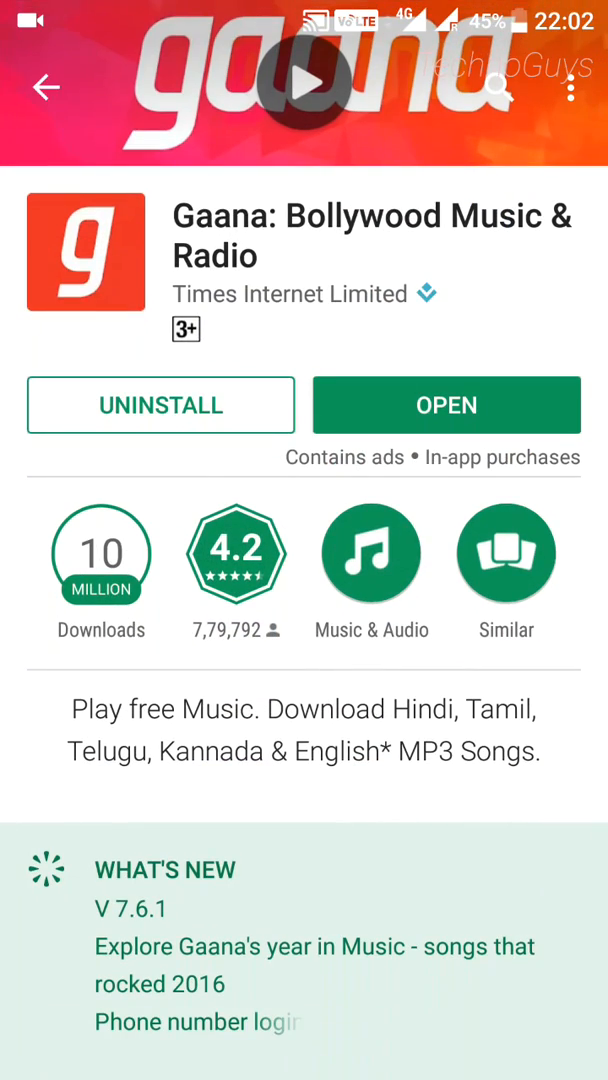
Search the Play Store for 'opera vpn' using the search-history entry
click(498, 88)
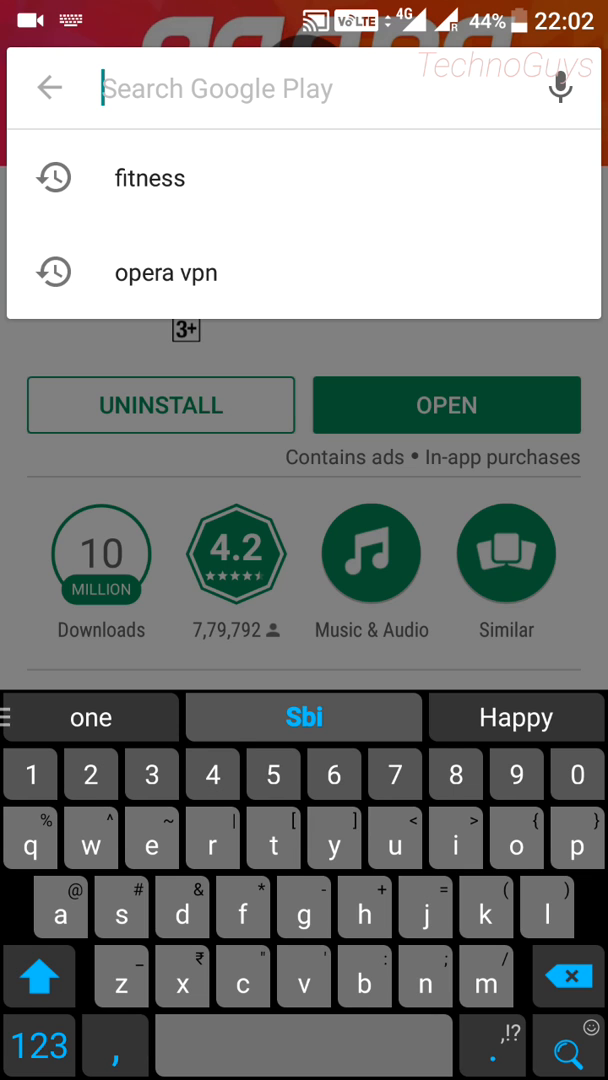
click(166, 272)
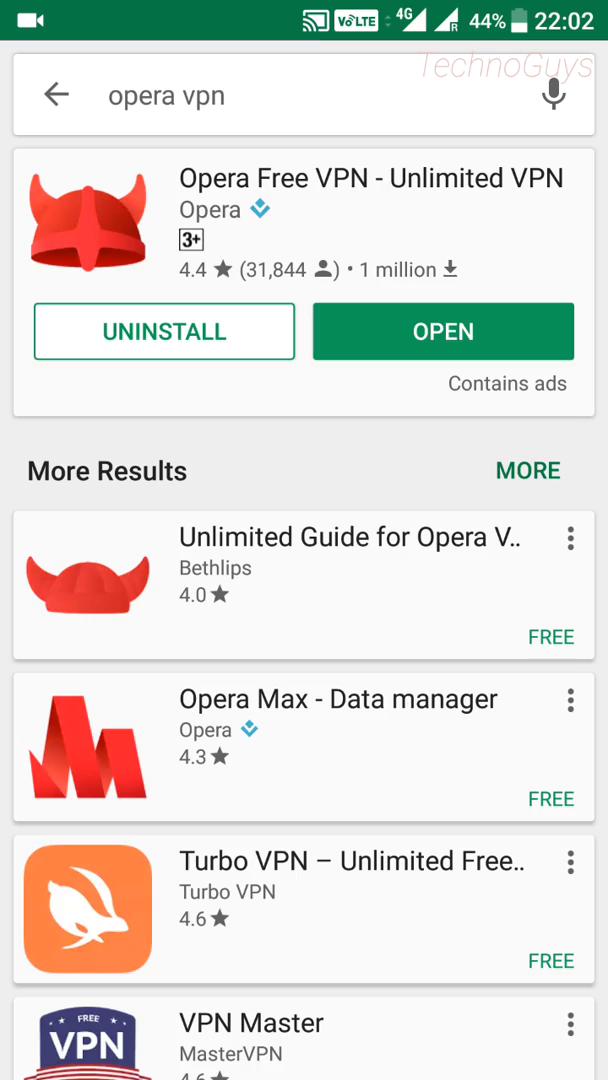
Launch Opera Free VPN and skip past the Get Started introduction slides
click(442, 332)
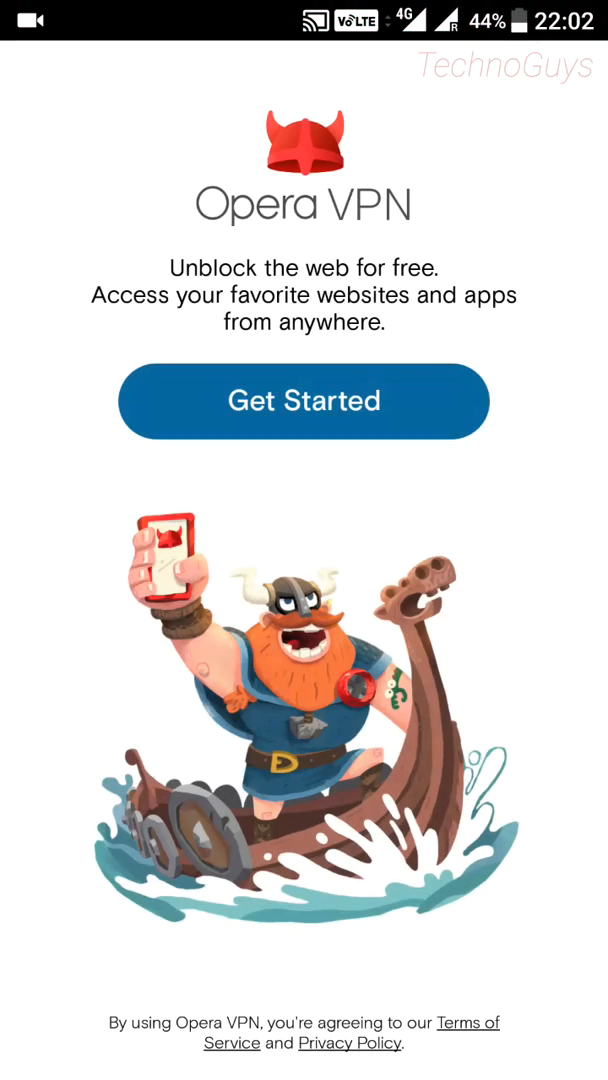
click(304, 400)
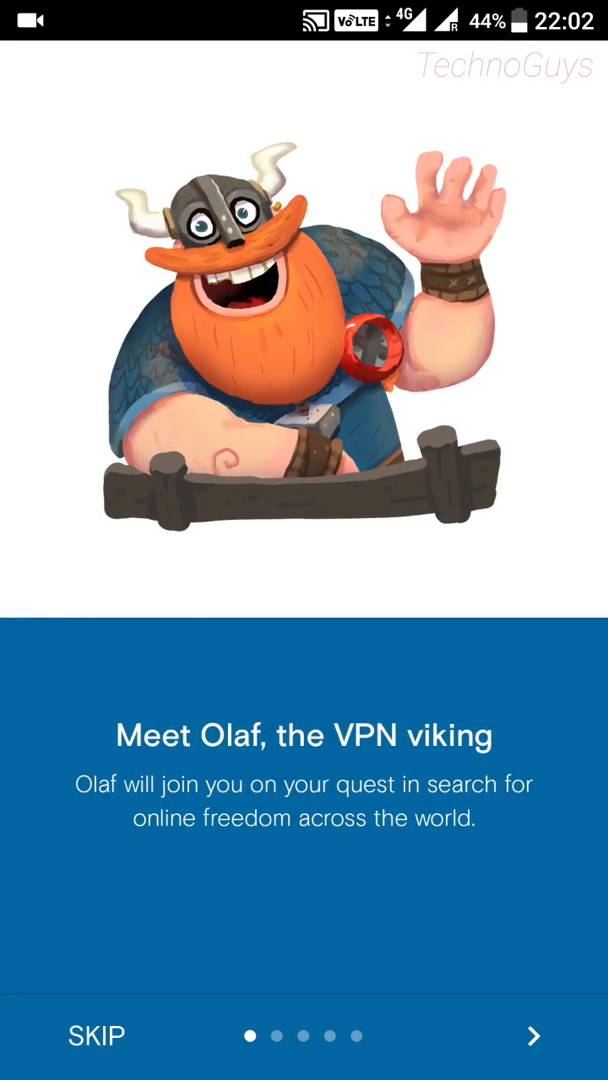
click(532, 1036)
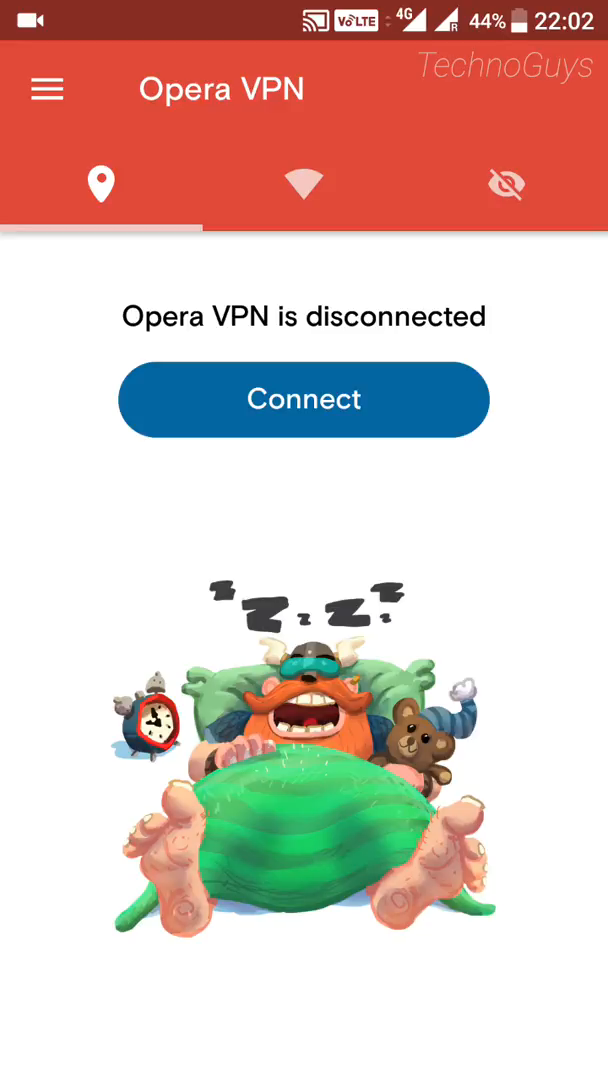
Connect the VPN (lands on Netherlands) and bring up the region chooser
click(304, 400)
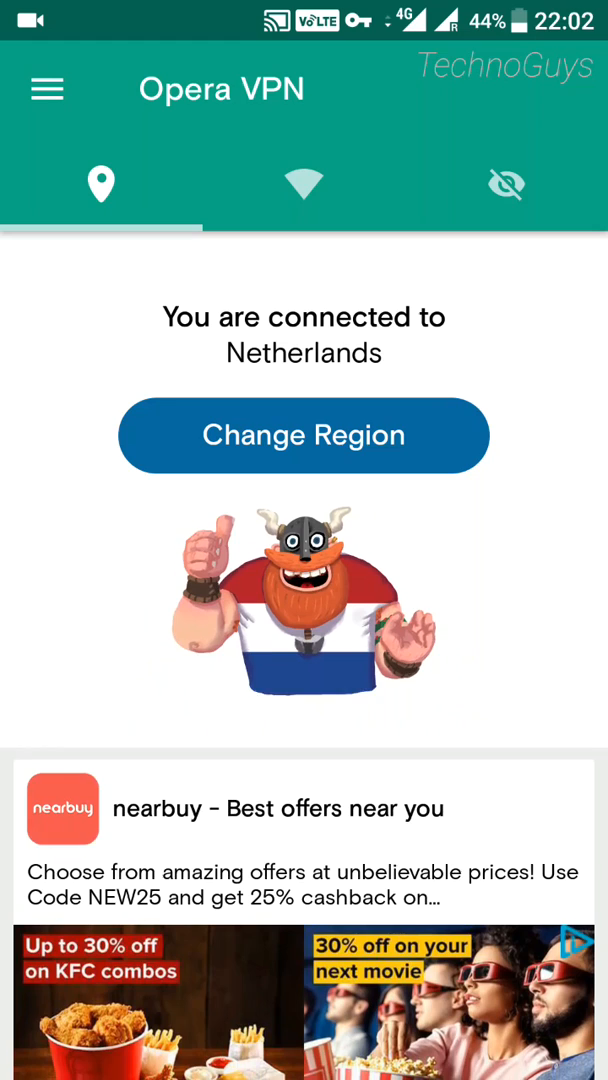
click(304, 434)
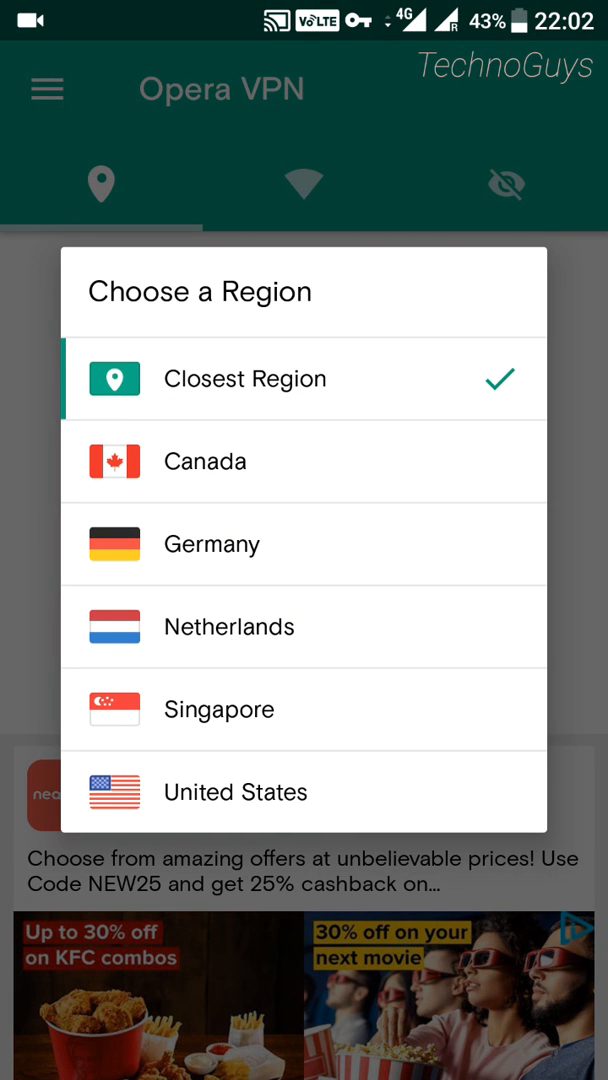
Switch the VPN connection to the Canada region
click(204, 460)
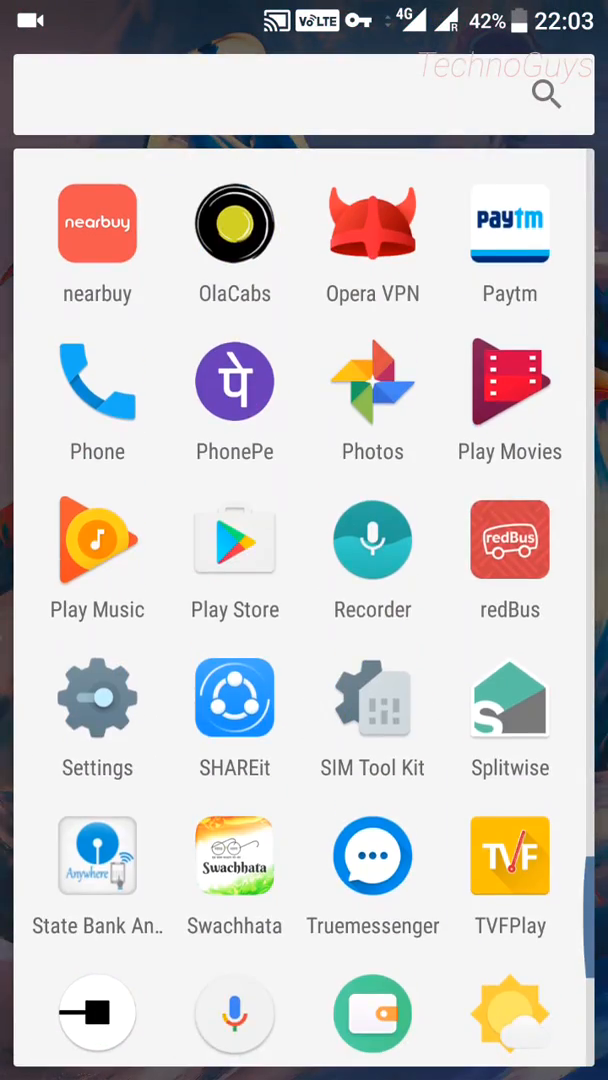
Go to Settings > System updates to check for the OTA update
click(96, 698)
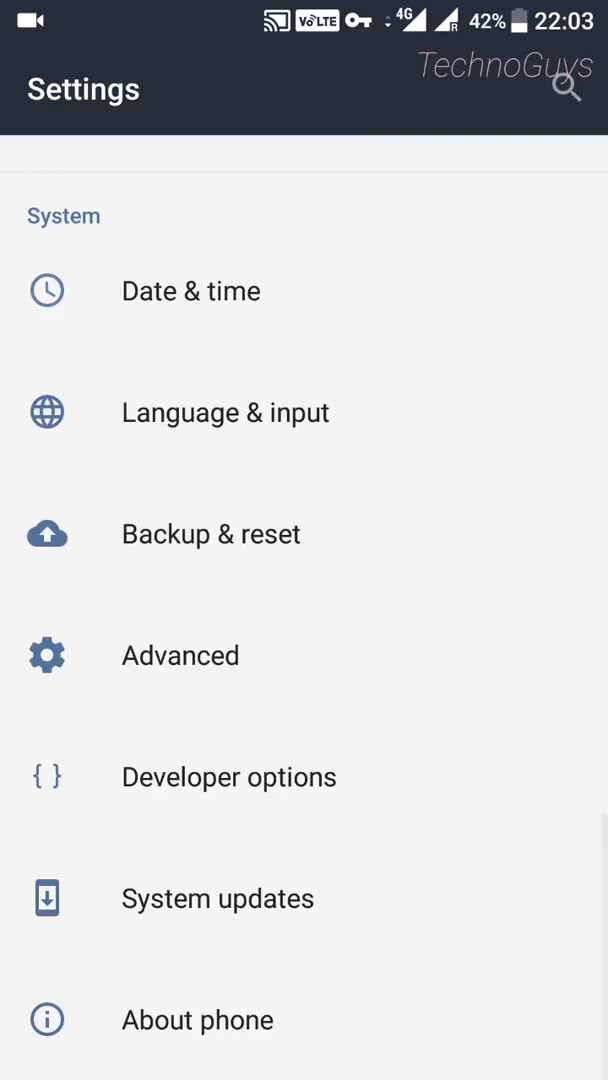
click(216, 898)
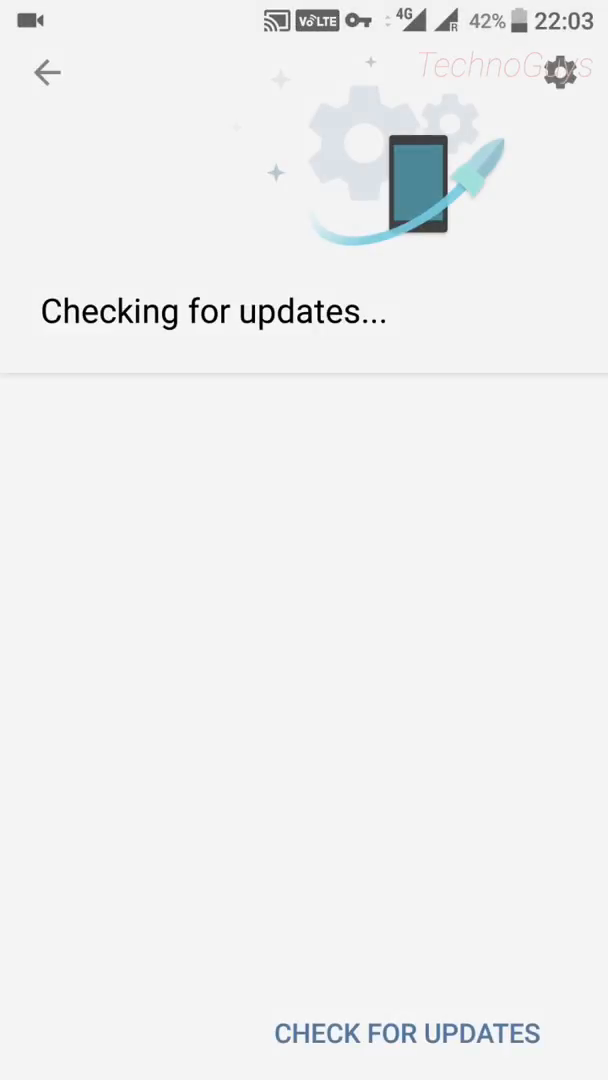